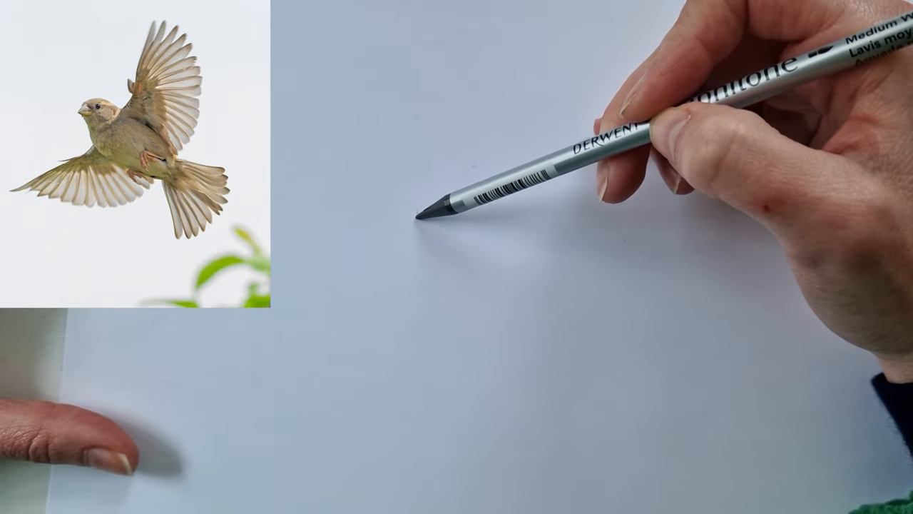
# - Sketch the sparrow's tilted round head and carrot-shaped body tapering to the tail
pyautogui.moveTo(422, 207); pyautogui.dragTo(485, 278)
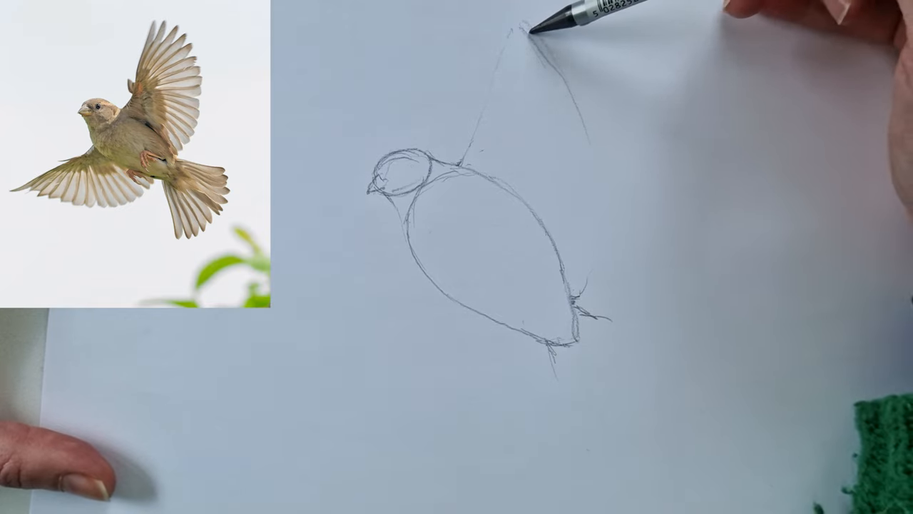
# - Draw the curved triangular wing's rear edge down from its tip to the tail
pyautogui.moveTo(535, 29); pyautogui.dragTo(592, 199)
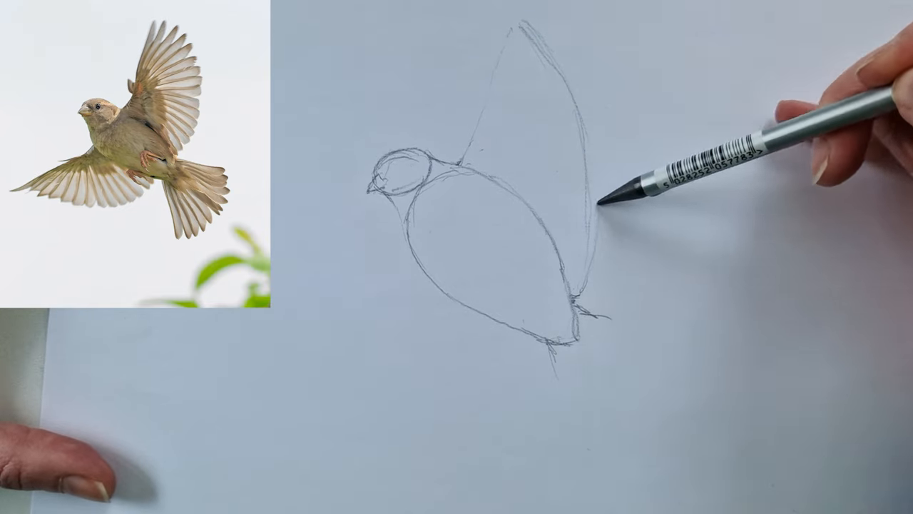